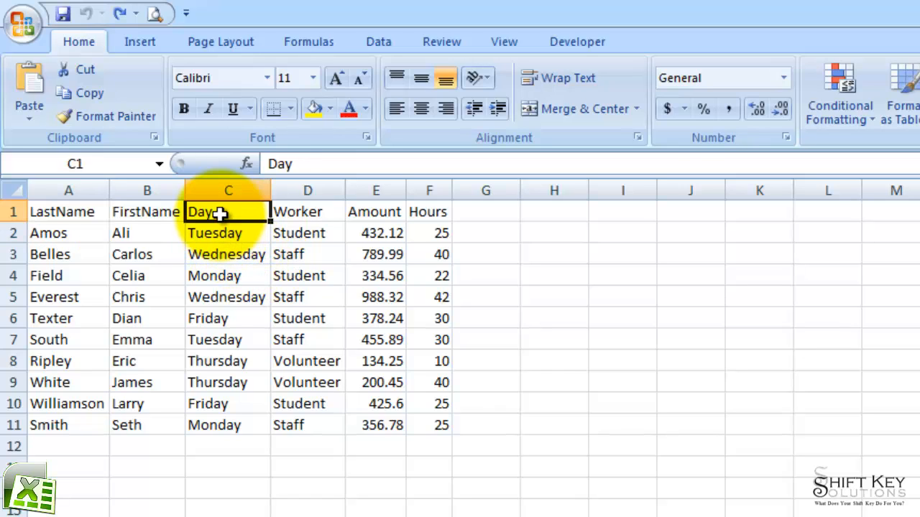
# - Select the Day column as the key and sort the list A to Z
pyautogui.click(227, 232)
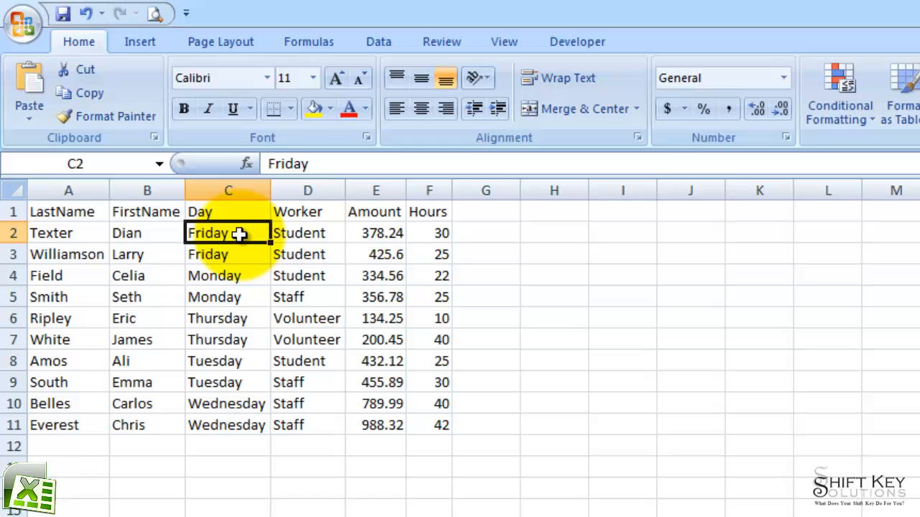
pyautogui.moveTo(256, 287)
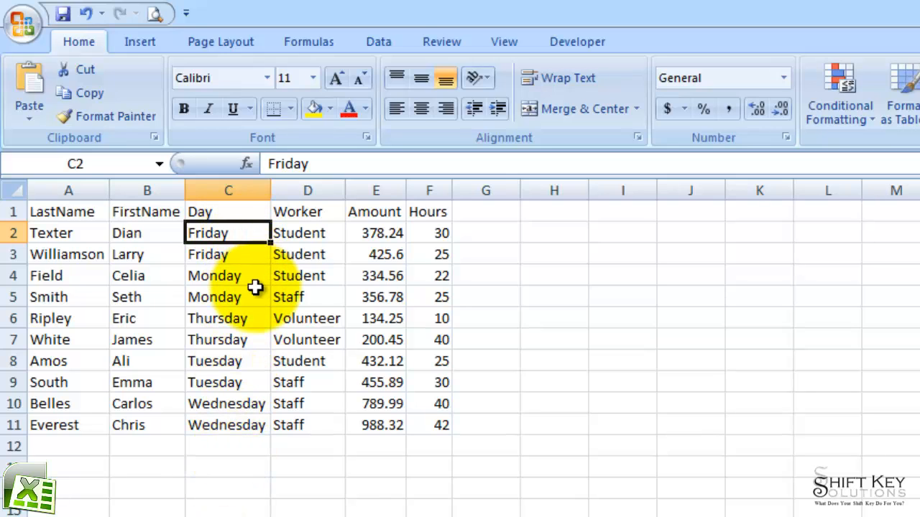
pyautogui.moveTo(237, 308)
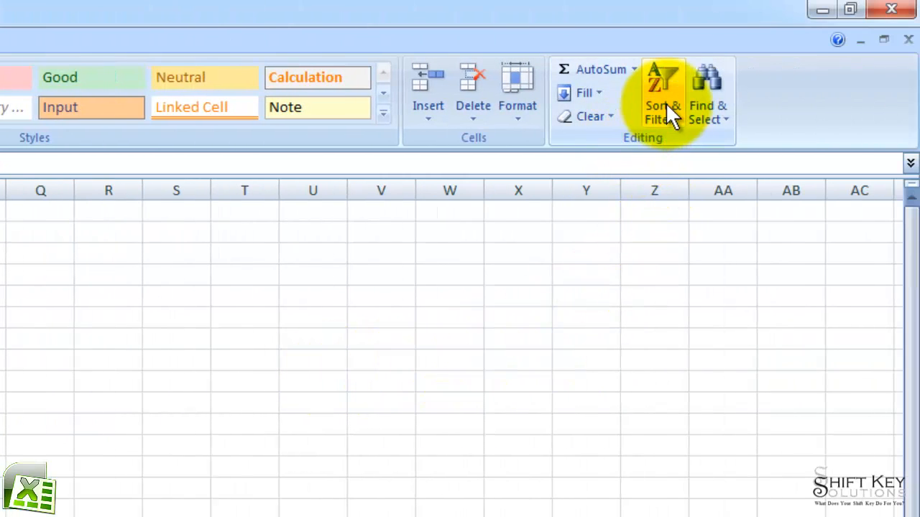
# - Custom-sort by Day using the Sunday–Saturday custom list so rows run Monday to Friday
pyautogui.click(661, 93)
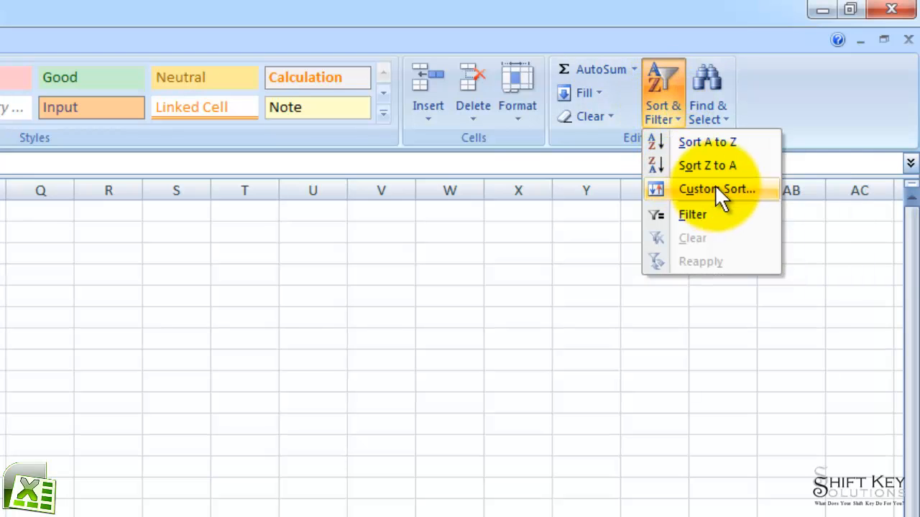
pyautogui.click(716, 190)
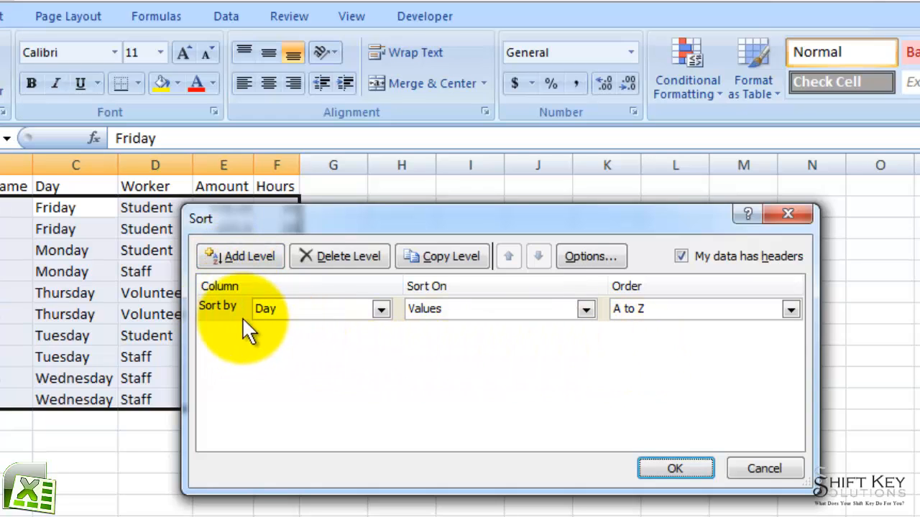
pyautogui.moveTo(299, 323)
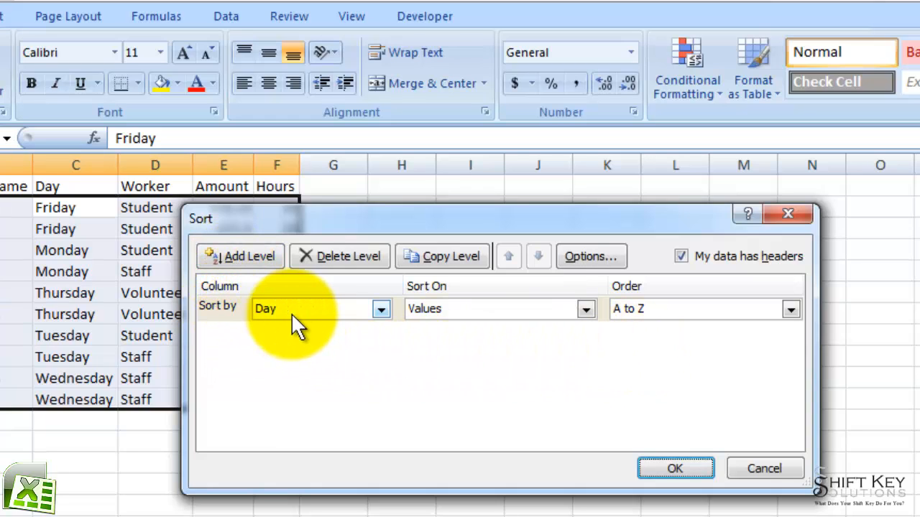
pyautogui.moveTo(471, 324)
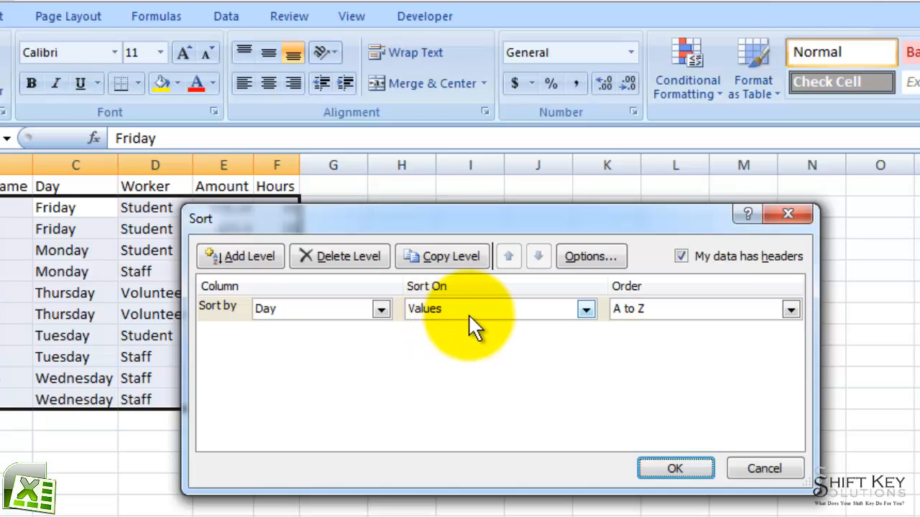
pyautogui.moveTo(697, 319)
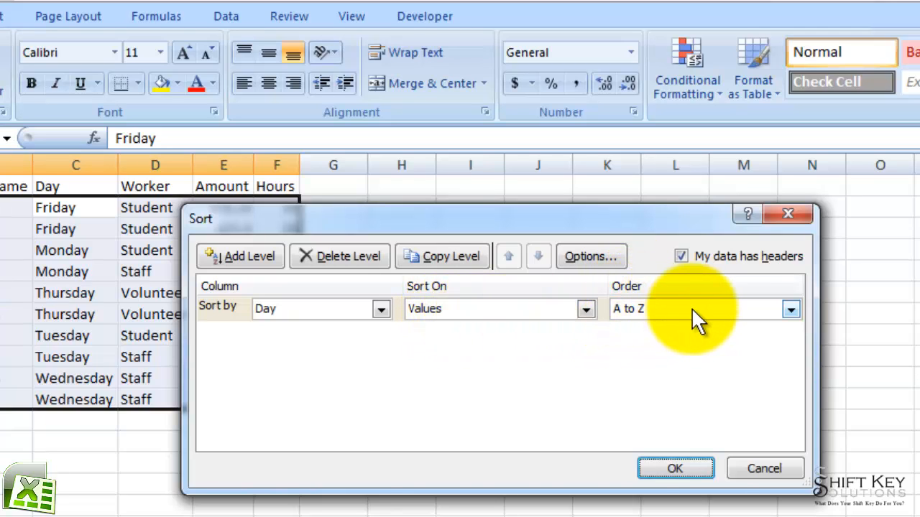
pyautogui.click(790, 309)
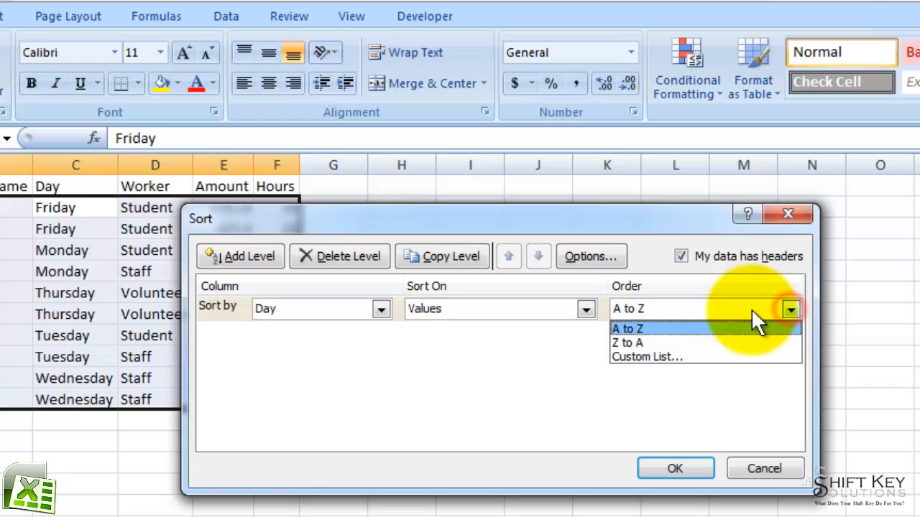
pyautogui.click(647, 357)
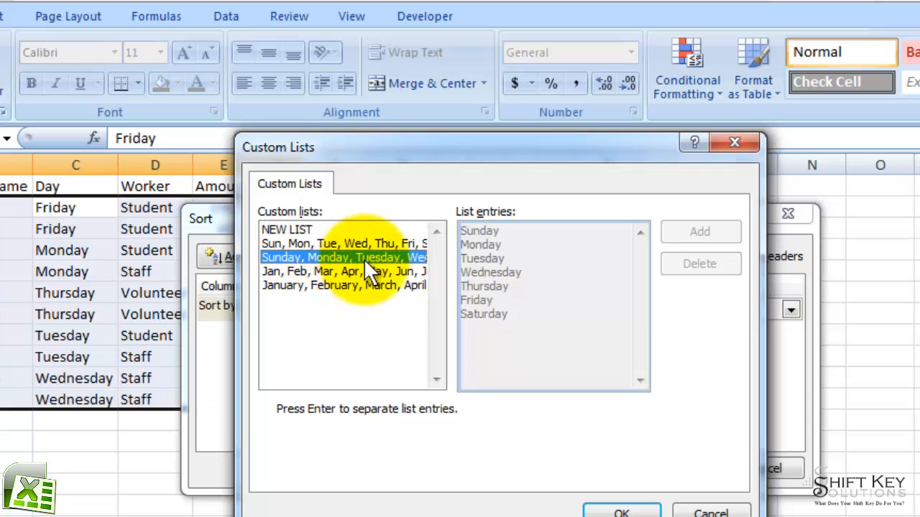
pyautogui.moveTo(517, 259)
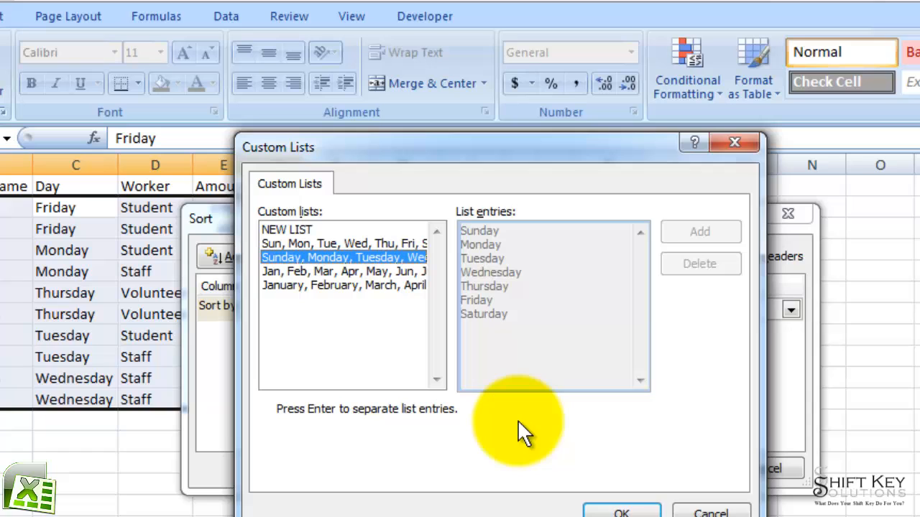
pyautogui.click(620, 510)
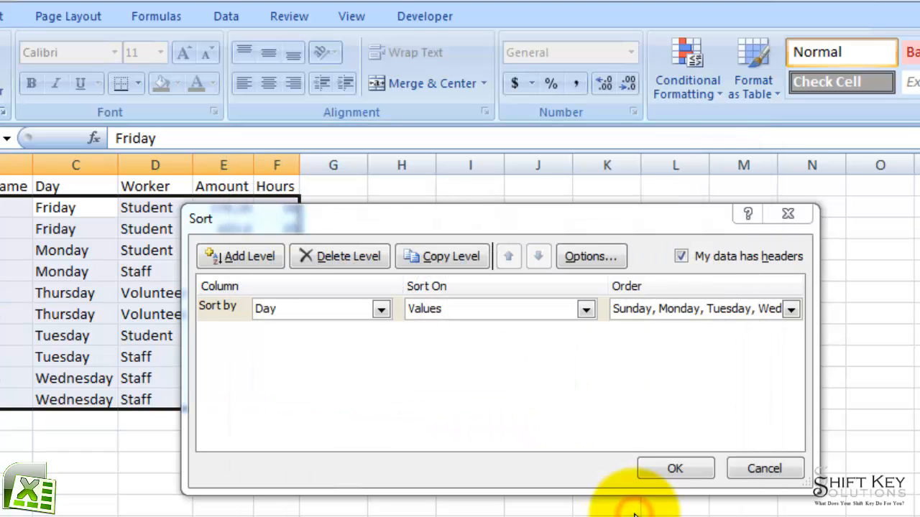
pyautogui.click(674, 469)
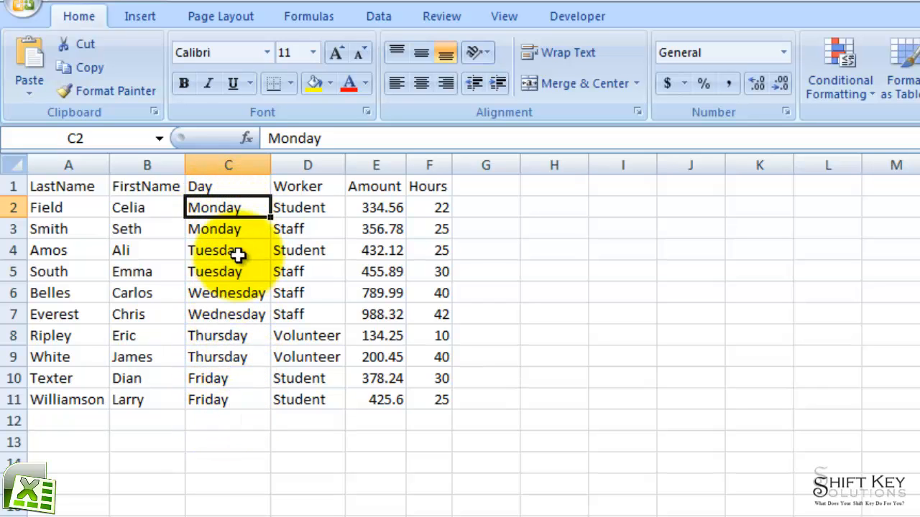
pyautogui.moveTo(236, 264)
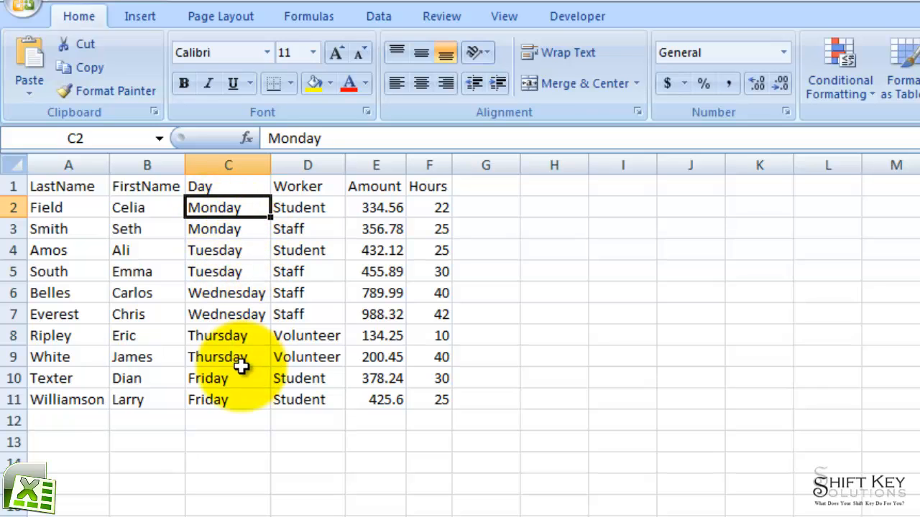
pyautogui.moveTo(281, 316)
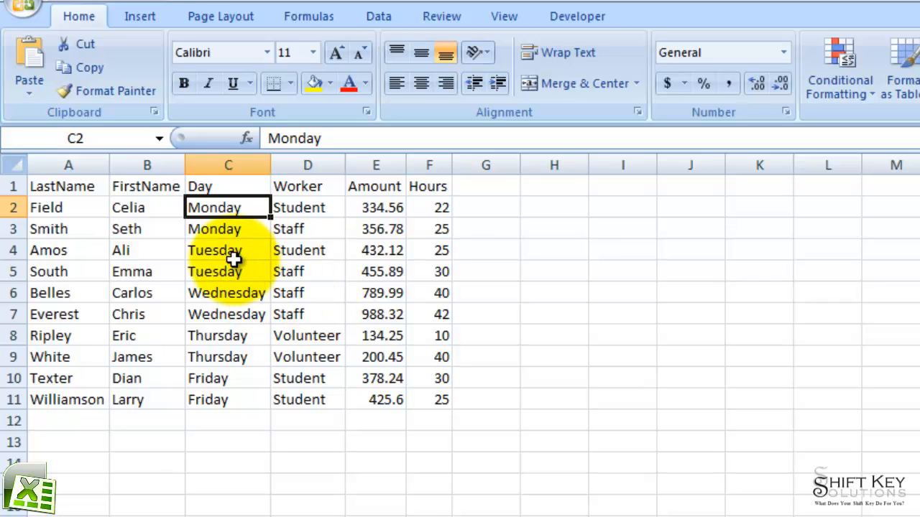
pyautogui.moveTo(337, 123)
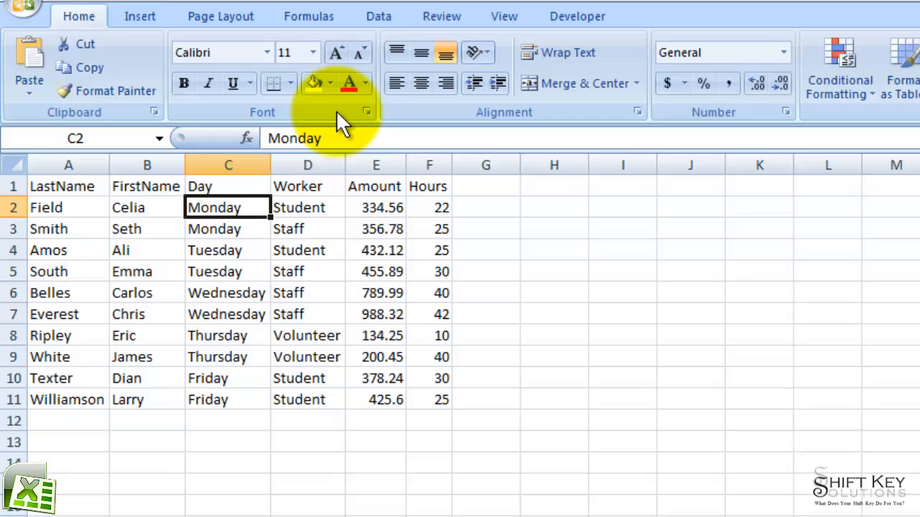
# - Switch to the Data ribbon with its outlining and subtotal tools
pyautogui.click(379, 16)
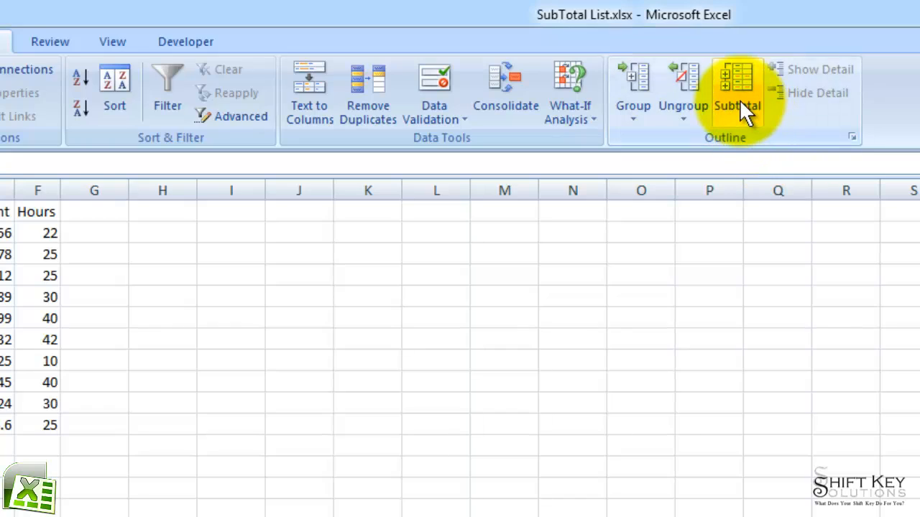
# - Subtotal at each change in Day, summing Hours, with page breaks between day groups
pyautogui.click(736, 93)
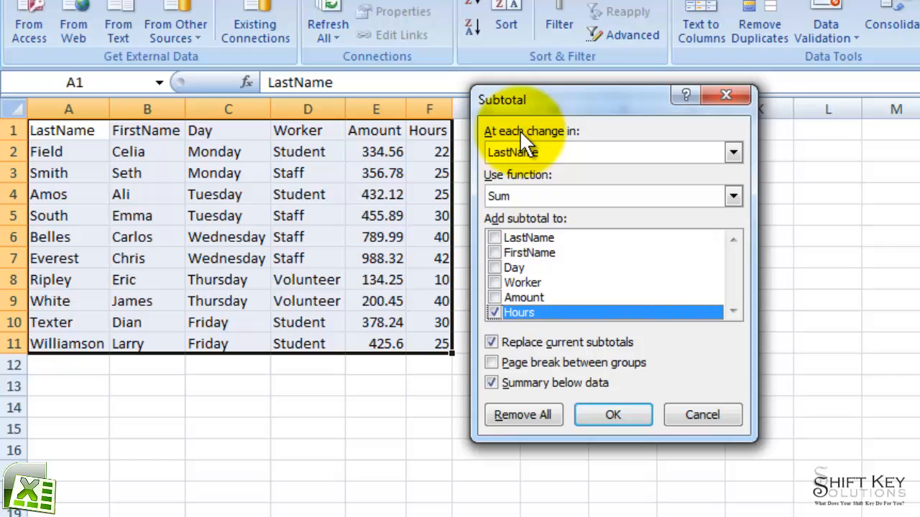
pyautogui.moveTo(503, 151)
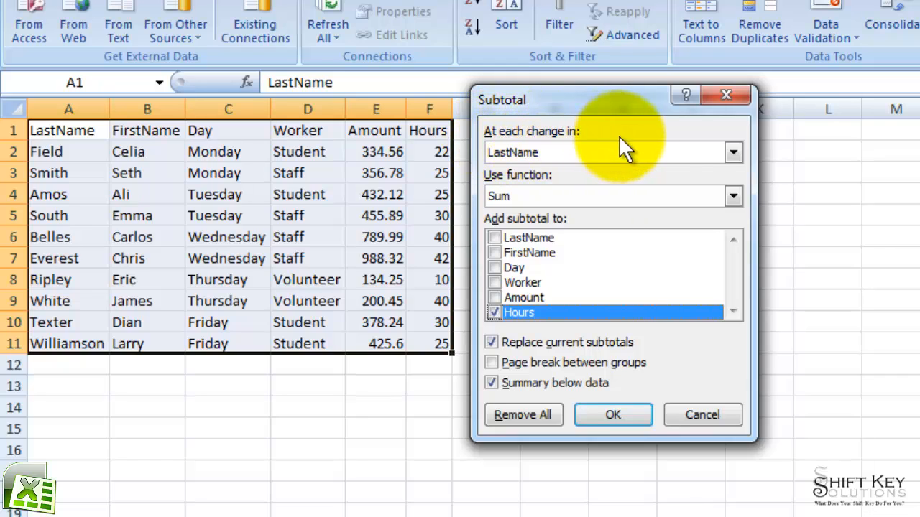
pyautogui.click(733, 153)
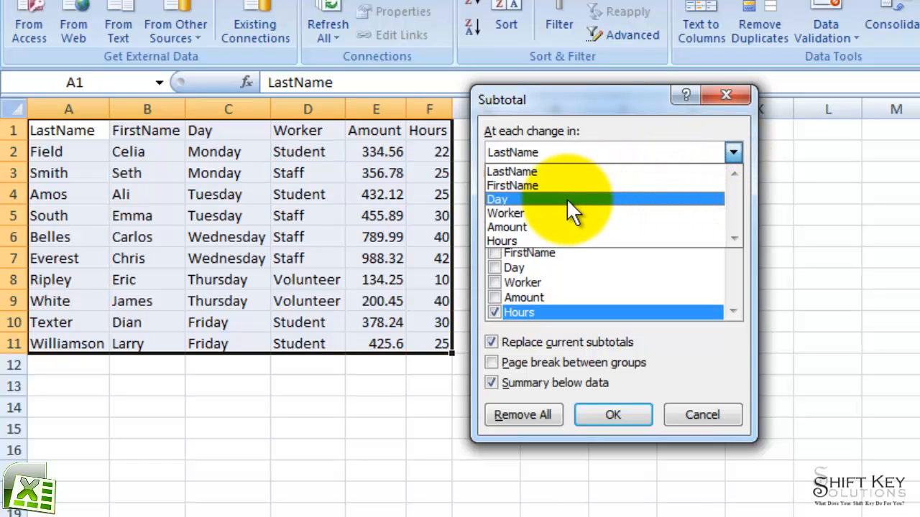
pyautogui.click(497, 199)
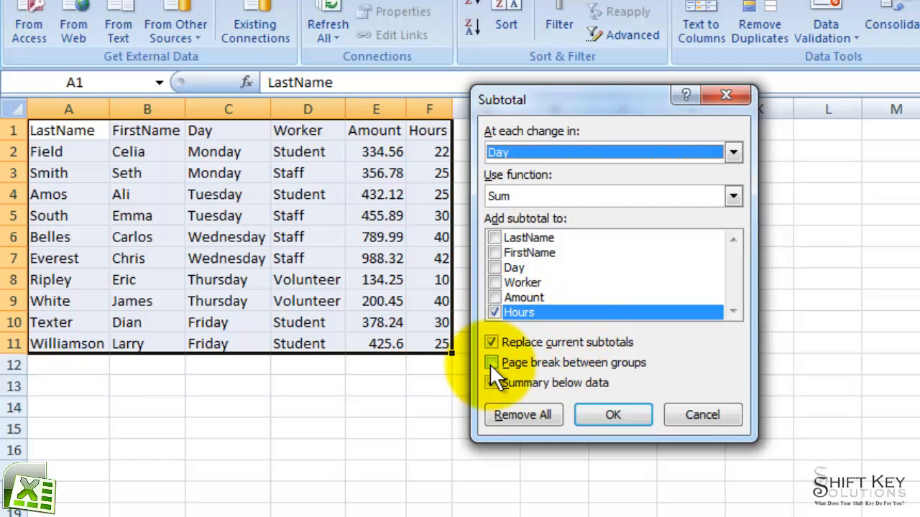
pyautogui.click(492, 362)
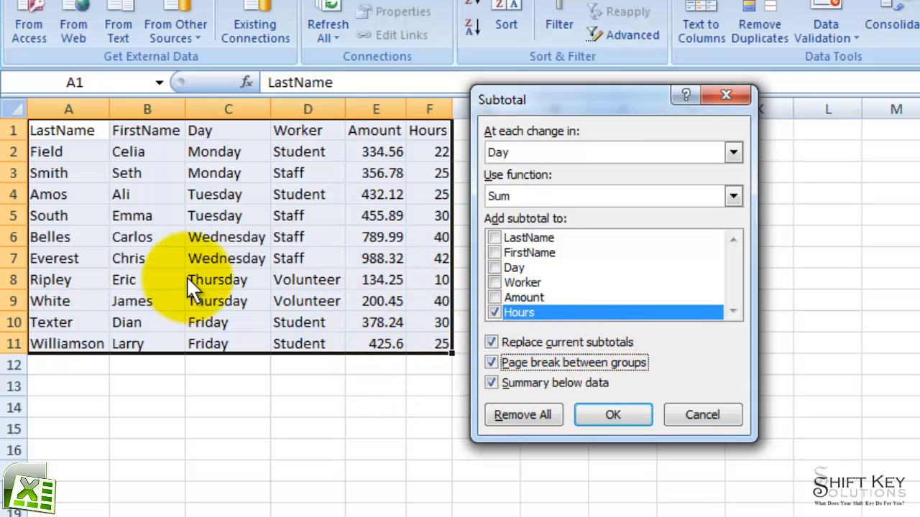
pyautogui.moveTo(330, 344)
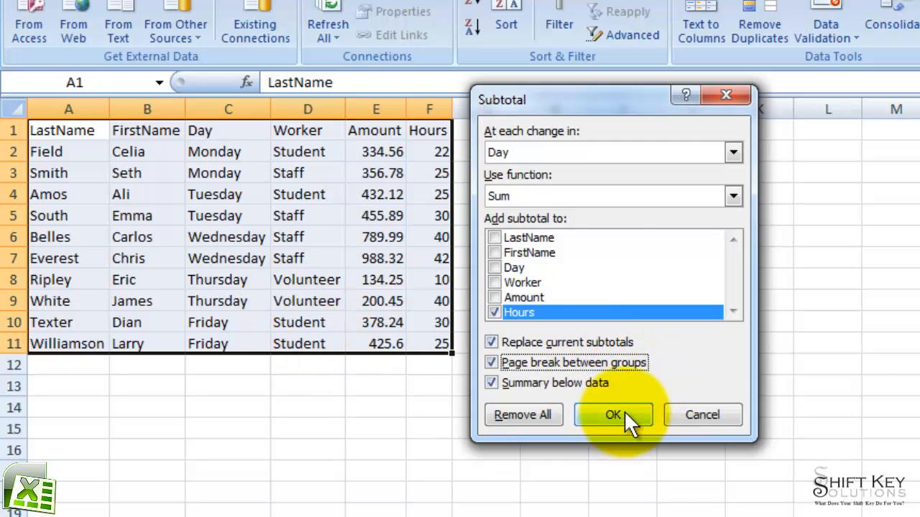
pyautogui.click(613, 414)
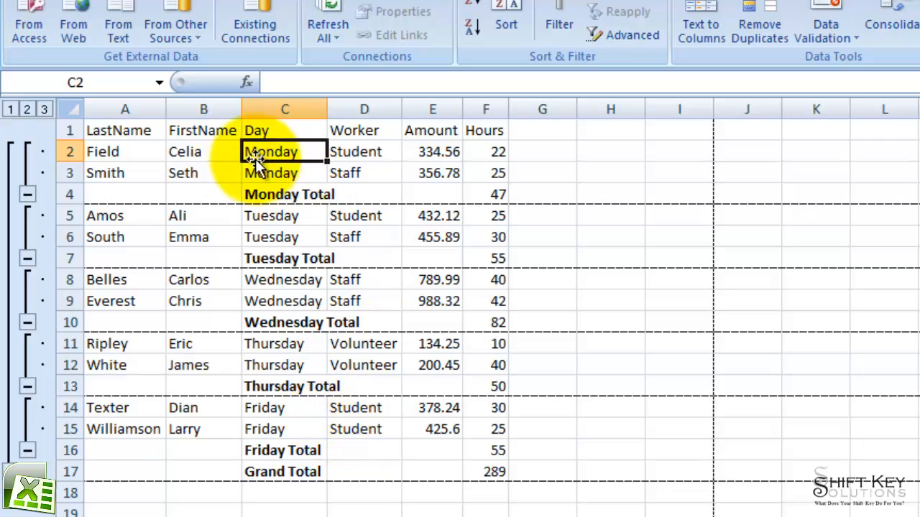
pyautogui.moveTo(378, 298)
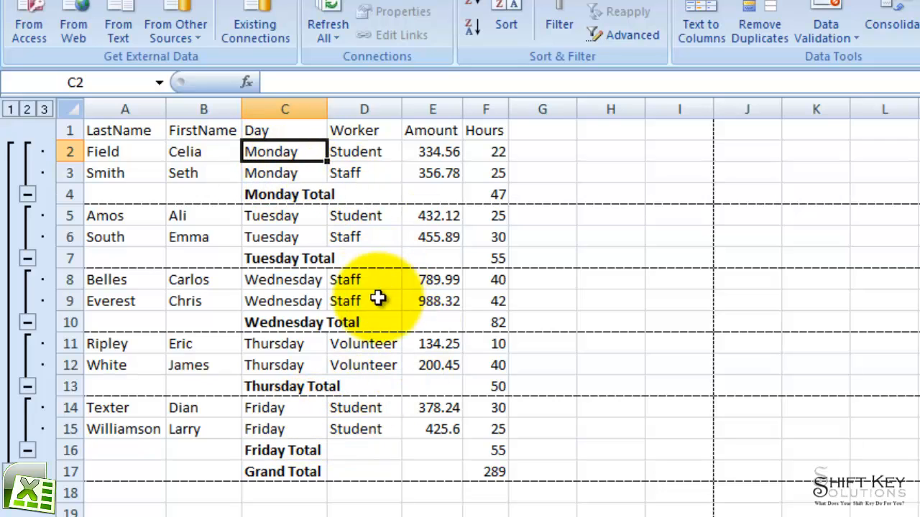
pyautogui.moveTo(477, 204)
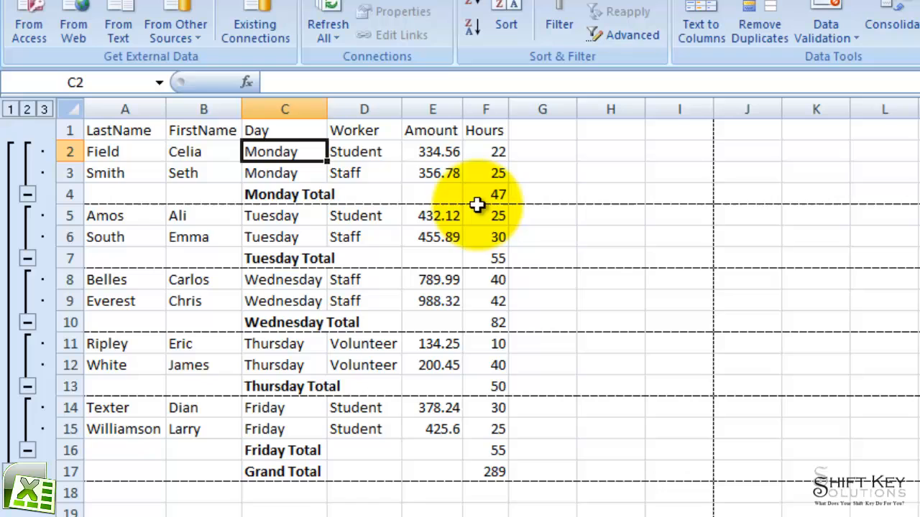
pyautogui.moveTo(422, 208)
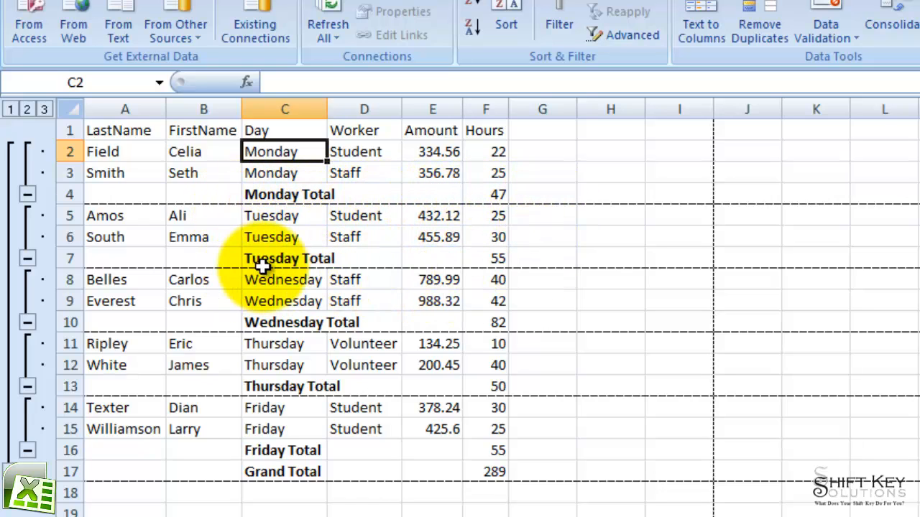
pyautogui.moveTo(496, 273)
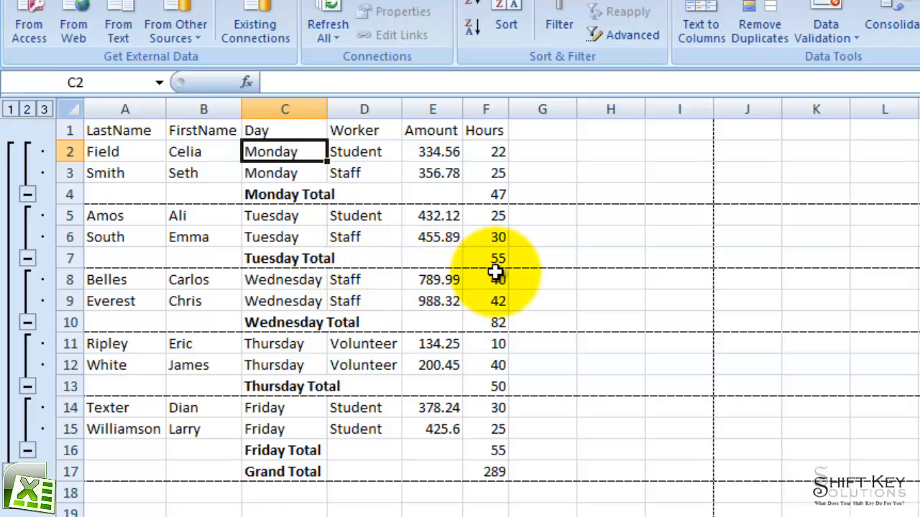